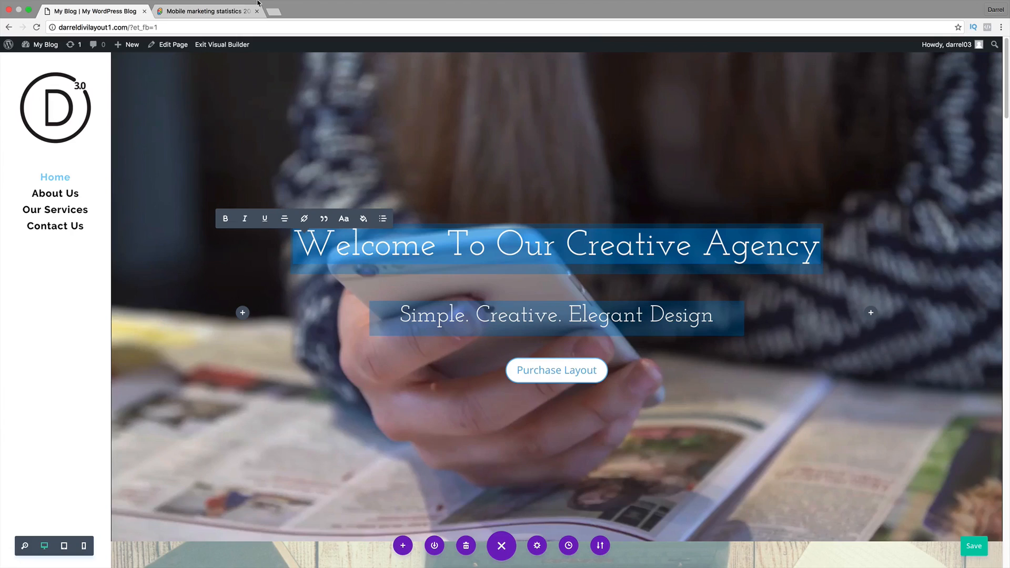
Step: Switch to the Smart Insights mobile marketing statistics article with its desktop-versus-mobile users chart
left_click(203, 11)
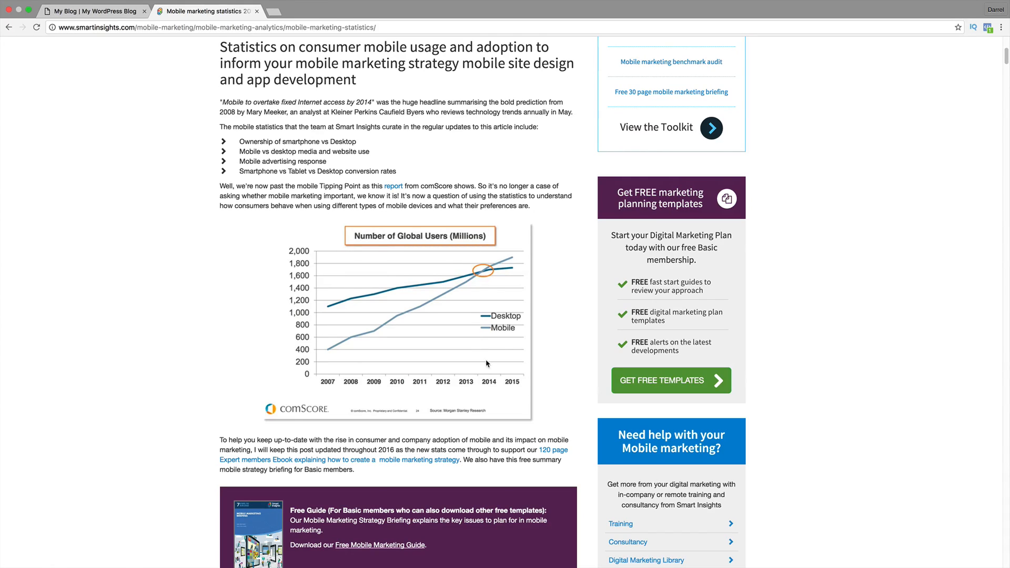
mouse_move(490, 369)
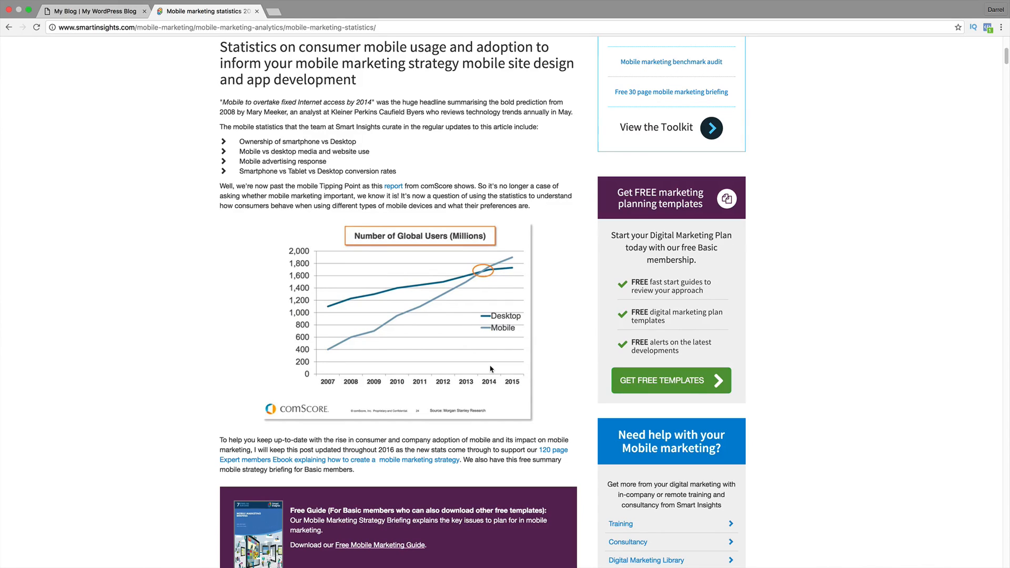
mouse_move(481, 206)
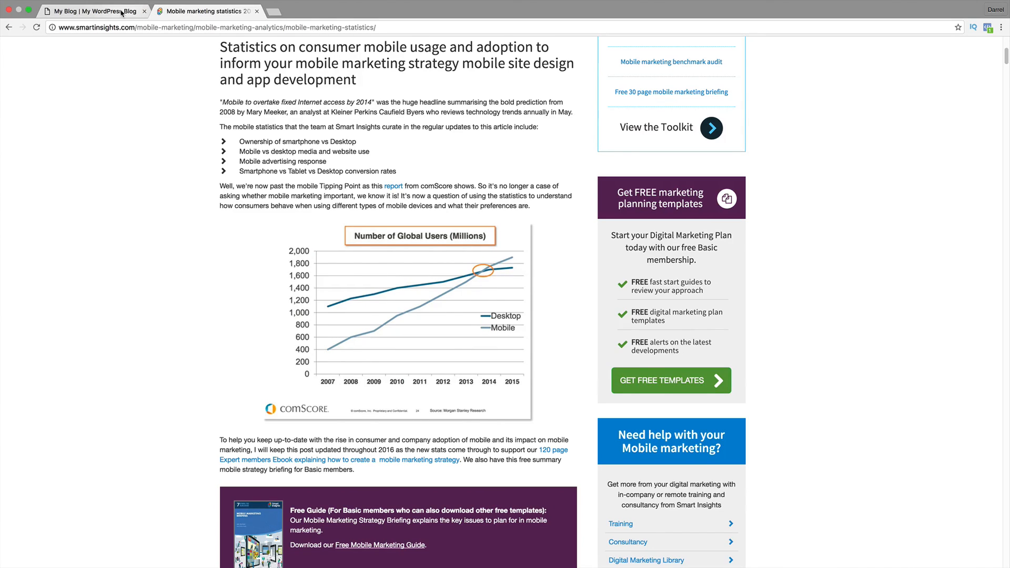
Step: Switch back to the My Blog homepage and scroll down to the Our Recent Work portfolio section
left_click(90, 12)
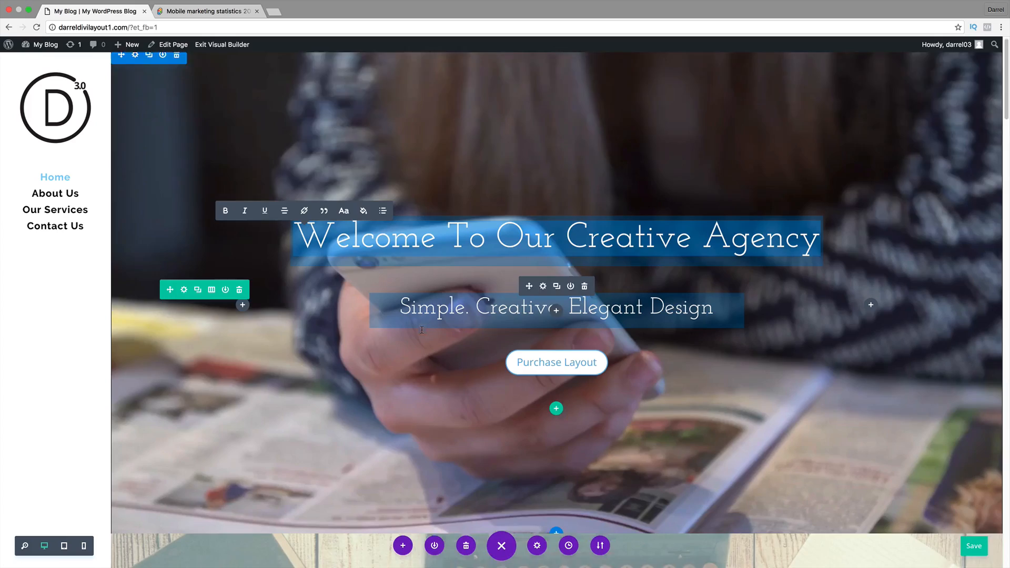
scroll("down", 3)
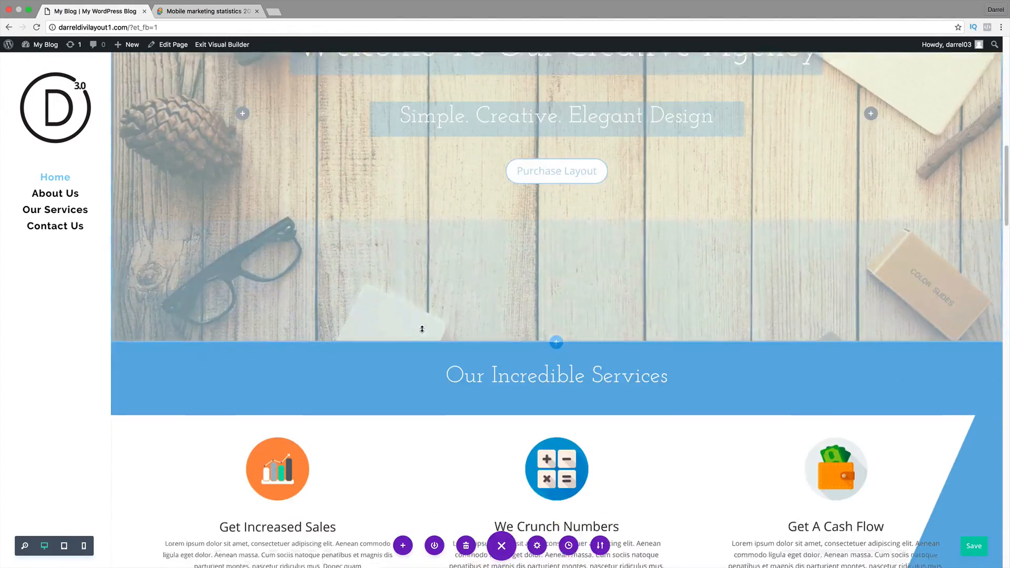
scroll("down", 3)
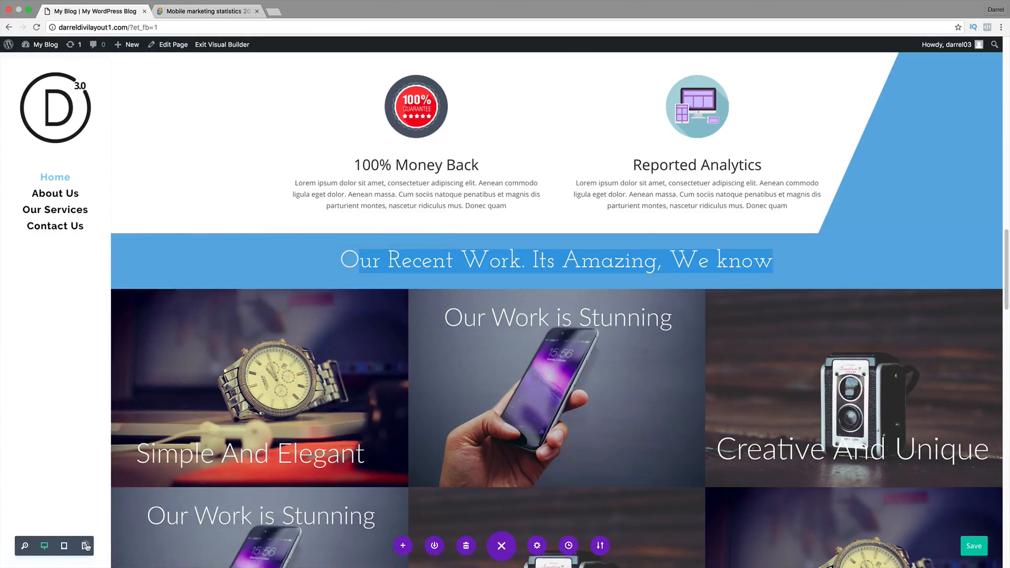
Step: Scroll the phone-width preview down to the awkwardly wrapping Our Recent Work heading
scroll("down", 3)
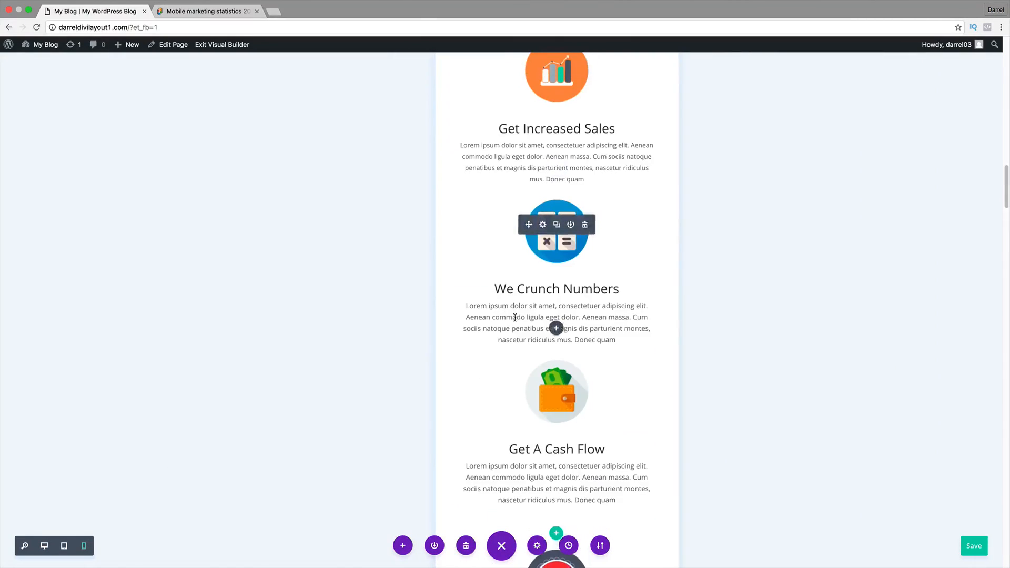
scroll("down", 3)
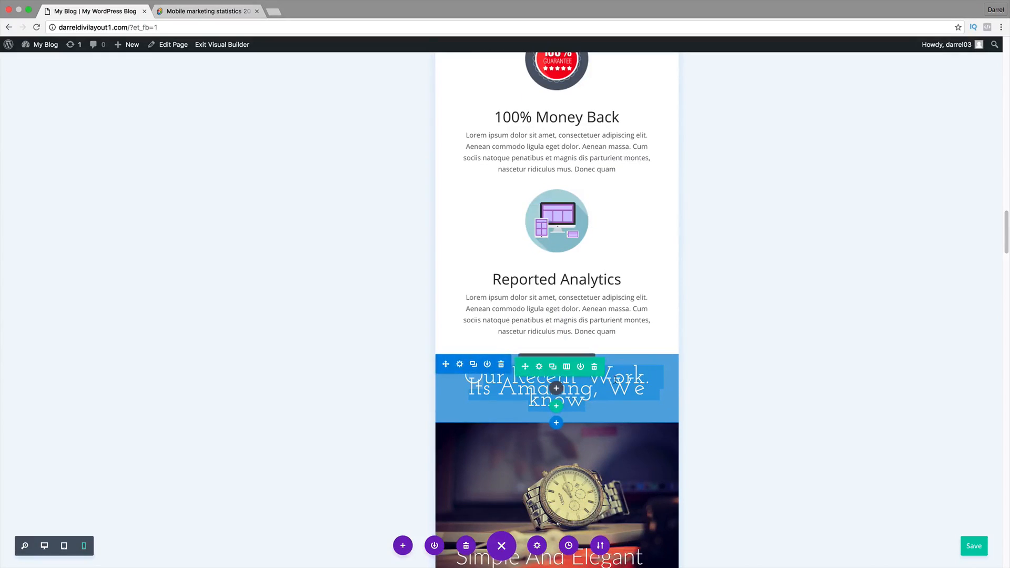
mouse_move(705, 397)
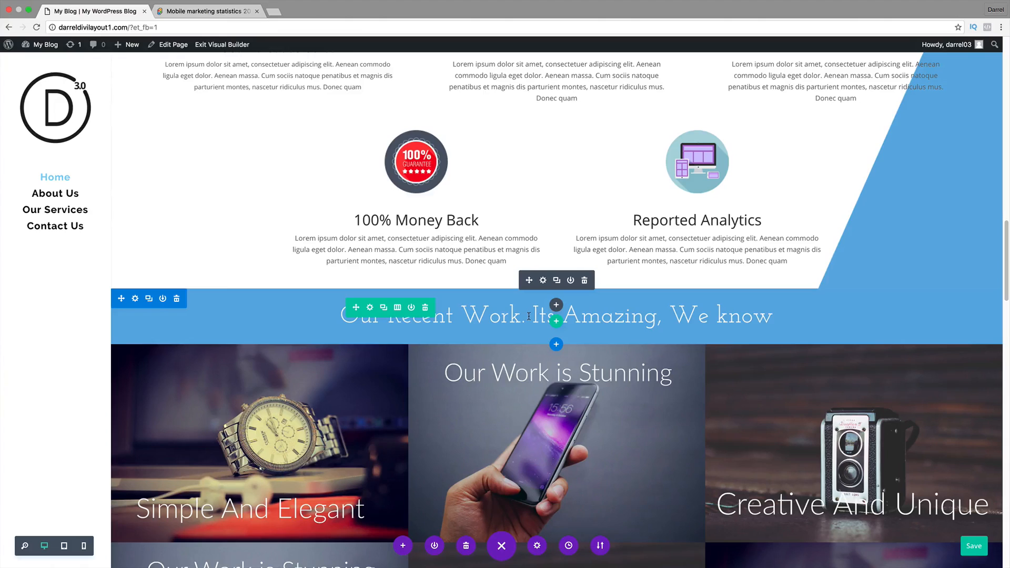
mouse_move(607, 333)
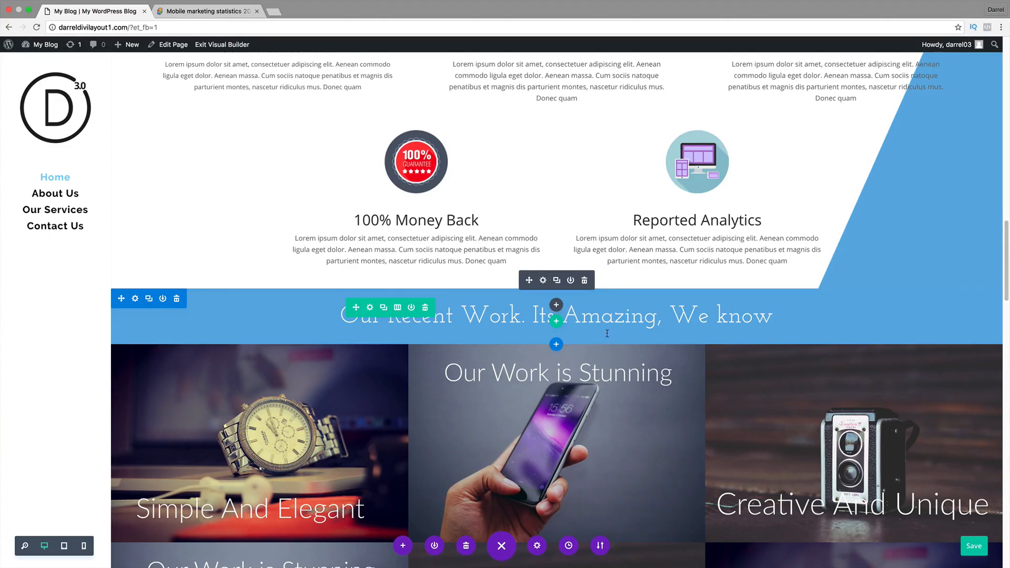
Step: Scroll the desktop preview down to the three-column Our Recent Work portfolio section
scroll("down", 3)
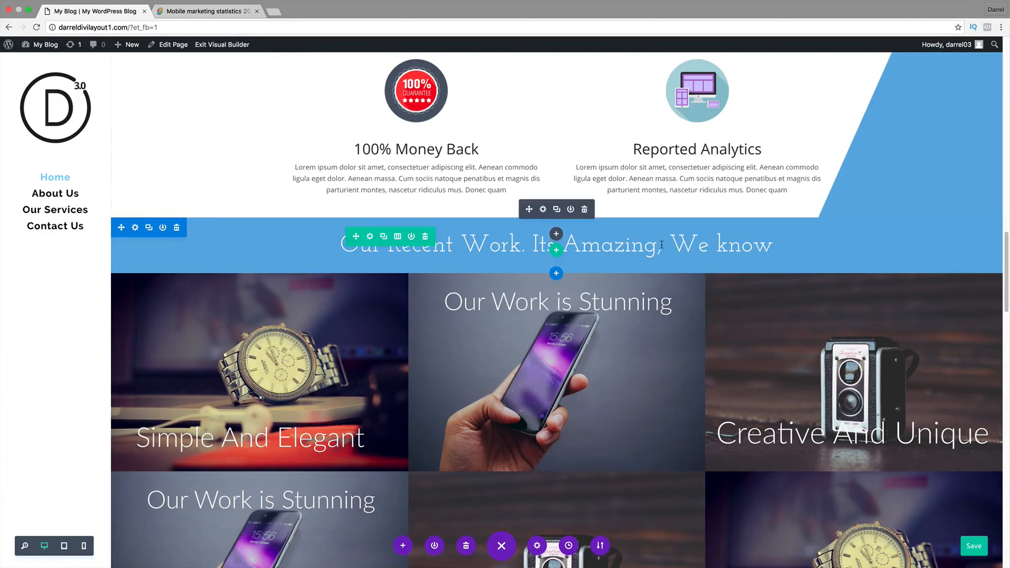
scroll("down", 3)
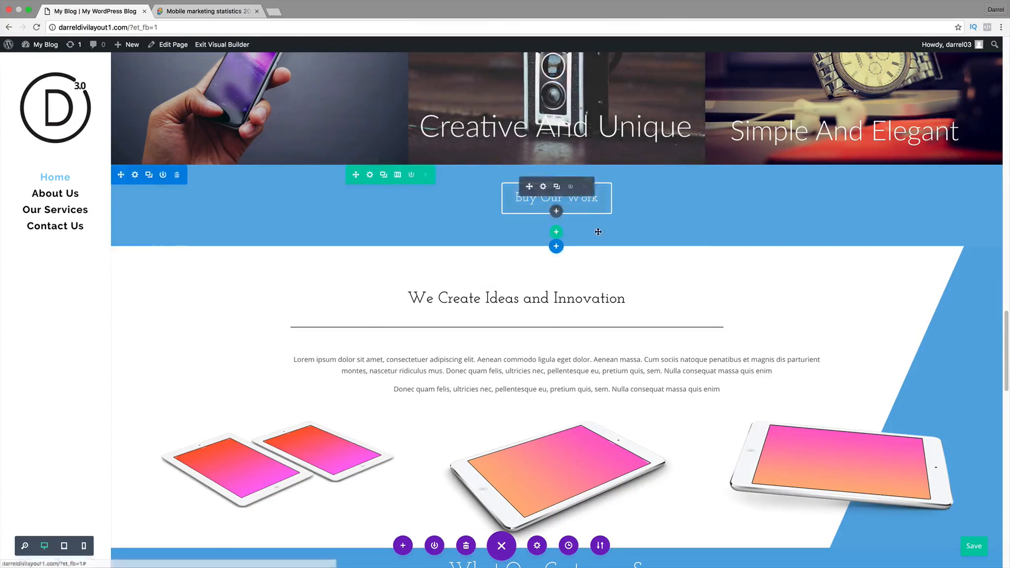
scroll("down", 3)
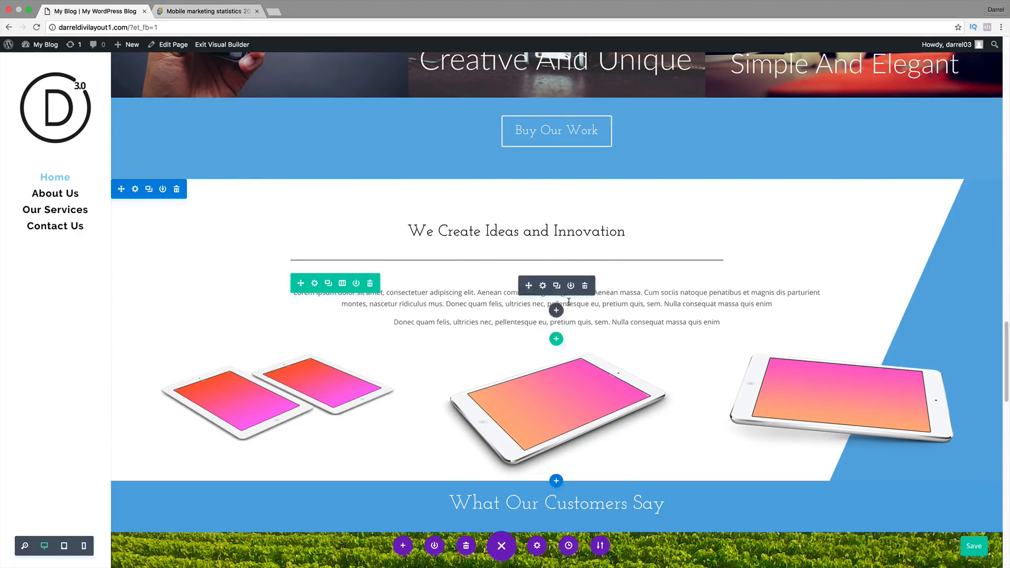
scroll("down", 3)
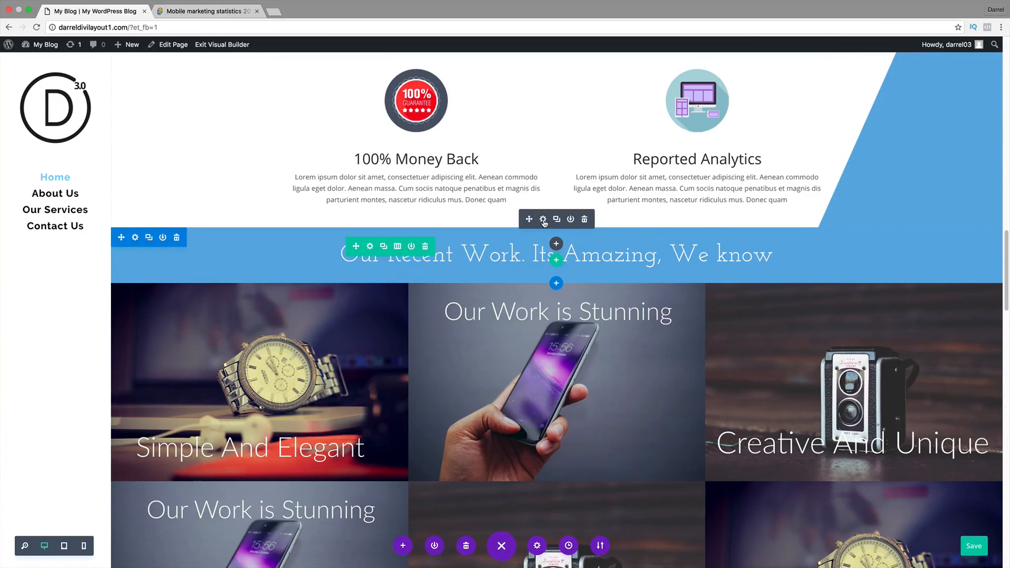
Step: Make the Our Recent Work text module a Heading 1 via its settings and move to its design options
left_click(543, 219)
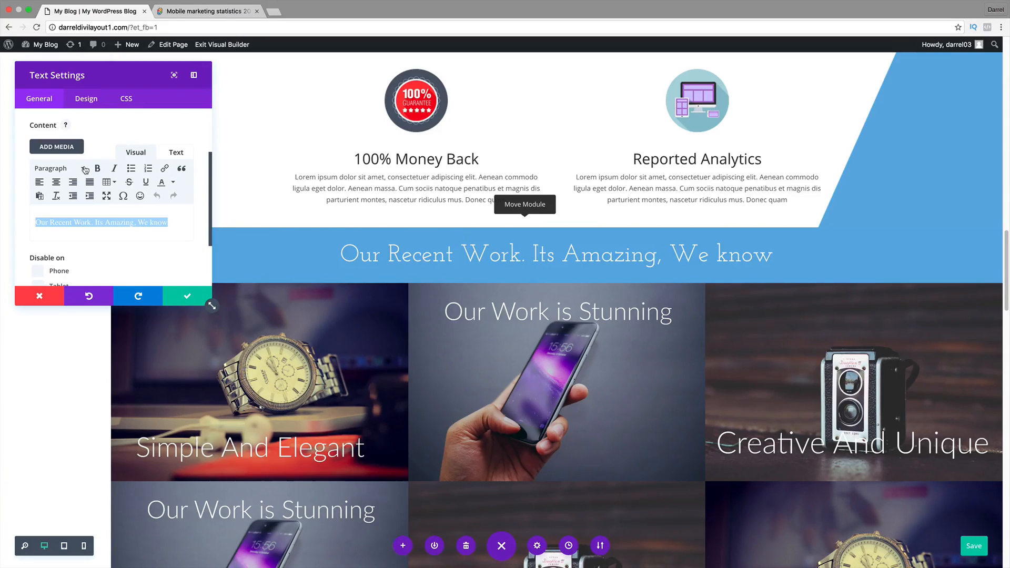
left_click(55, 168)
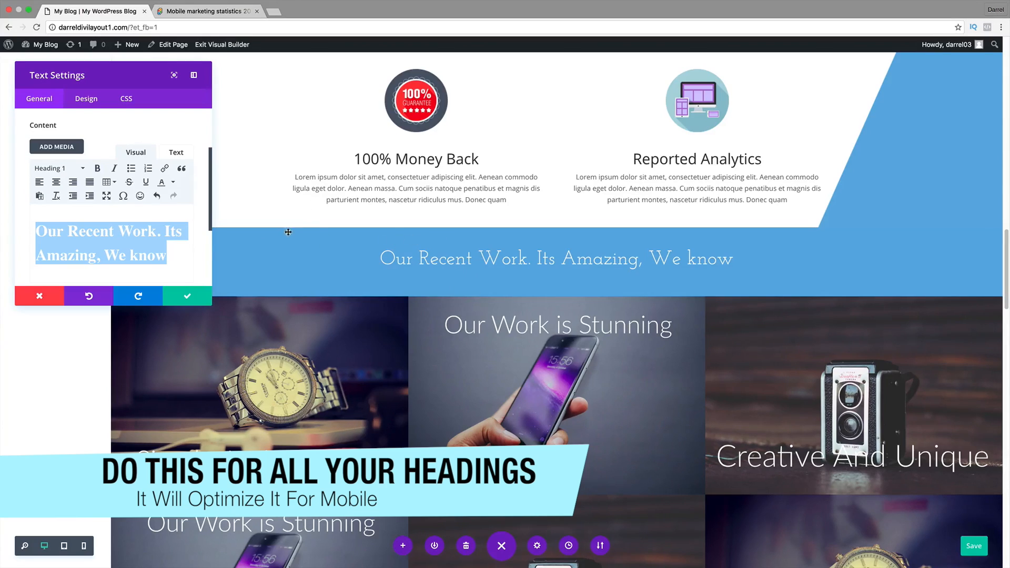
left_click(86, 99)
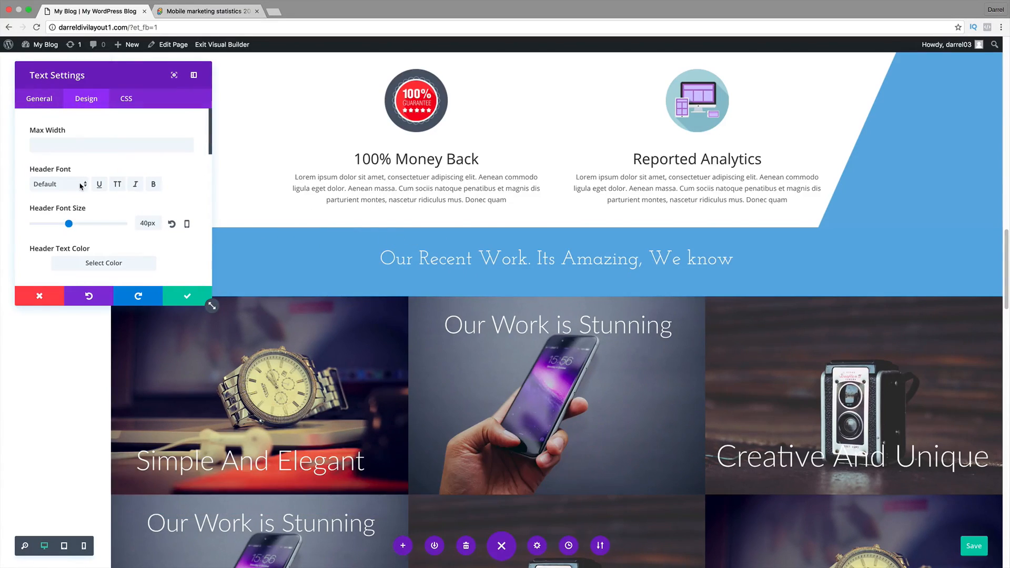
mouse_move(74, 221)
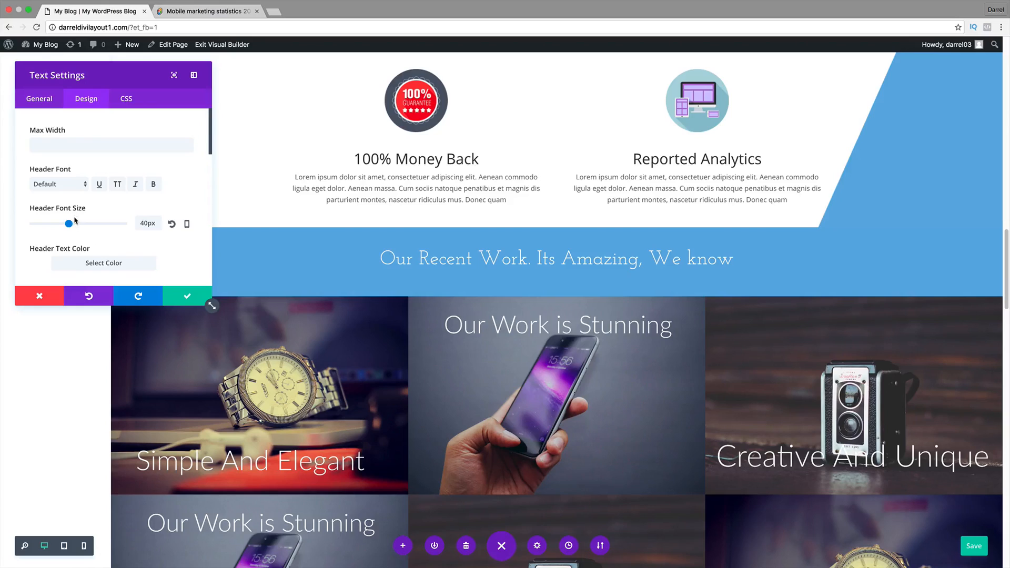
Step: Try the header font size at 35px, restore it to 40px and save the text module changes
scroll("down", 3)
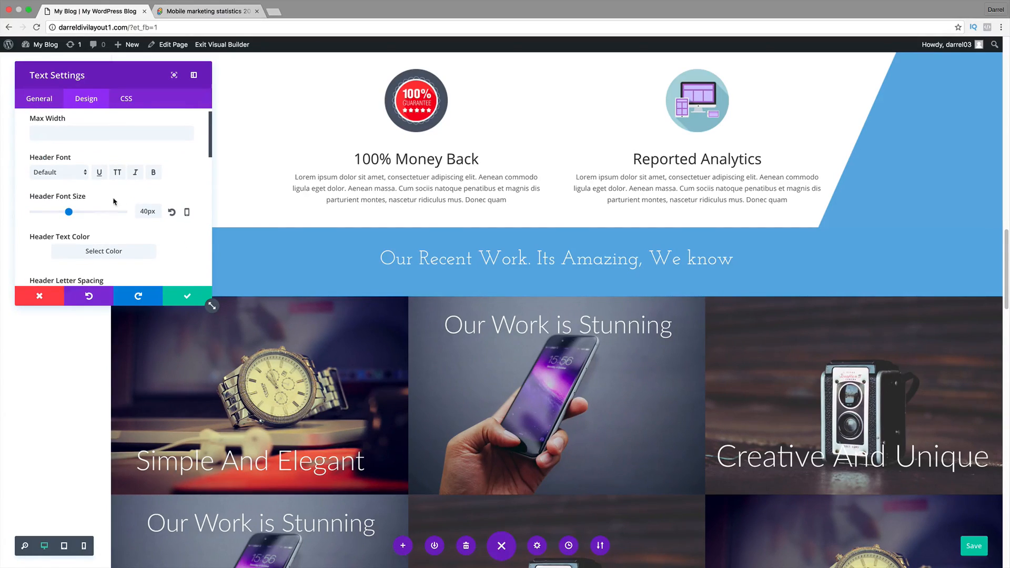
left_click_drag(68, 211, 64, 211)
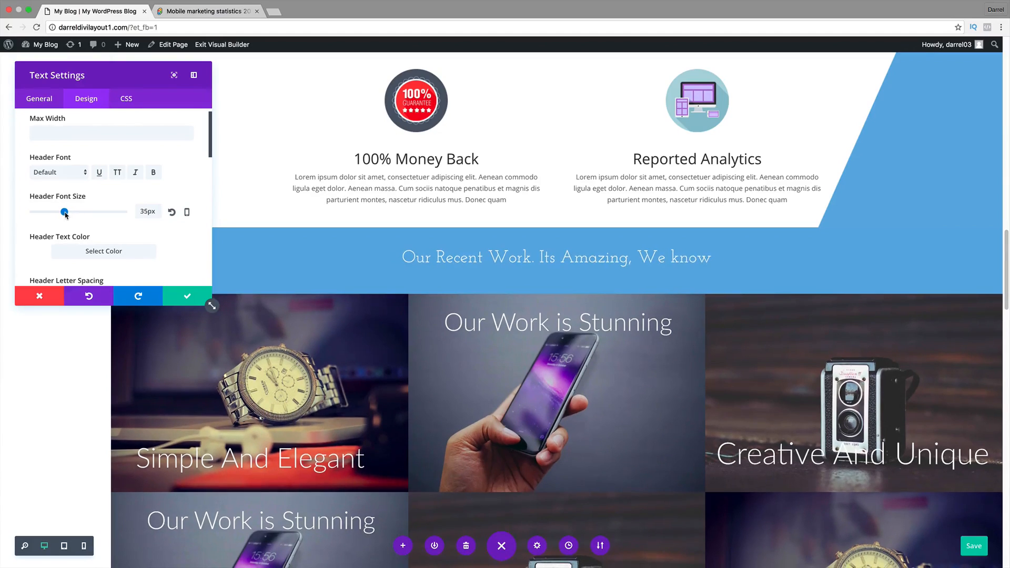
left_click_drag(64, 212, 68, 212)
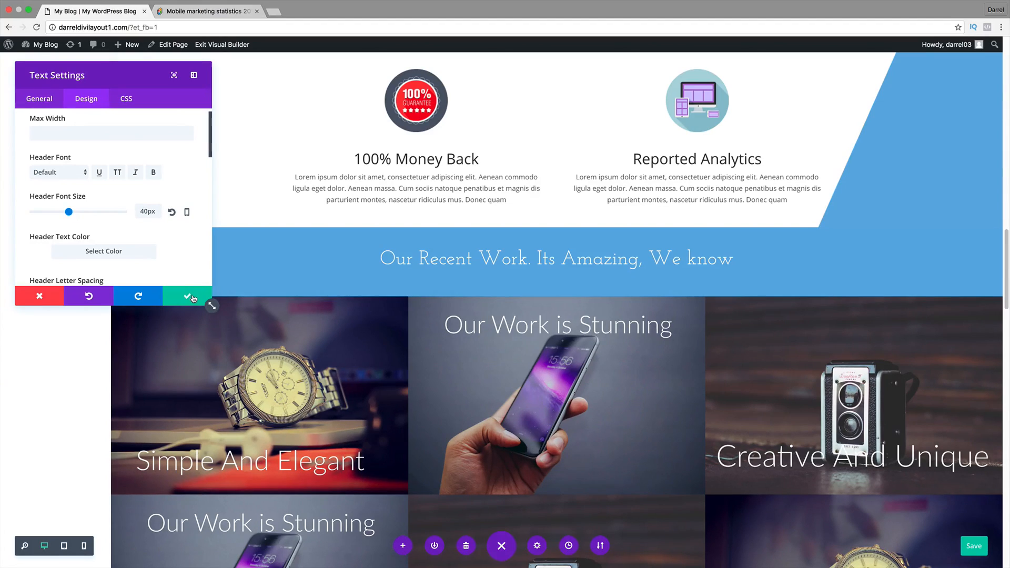
left_click(187, 295)
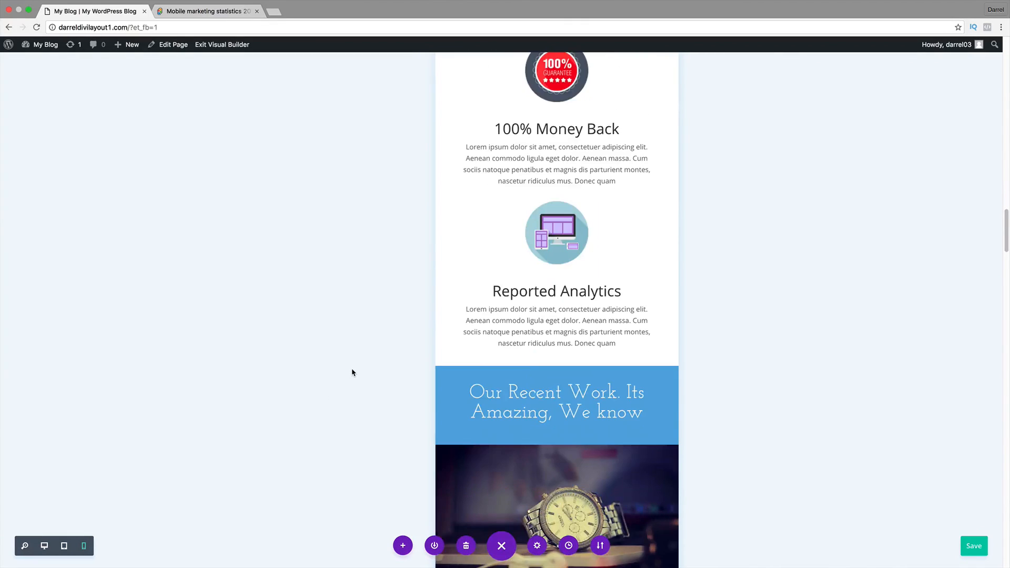
Step: Scroll the phone-width preview to the two-line Our Recent Work heading above the stacked portfolio images
scroll("down", 3)
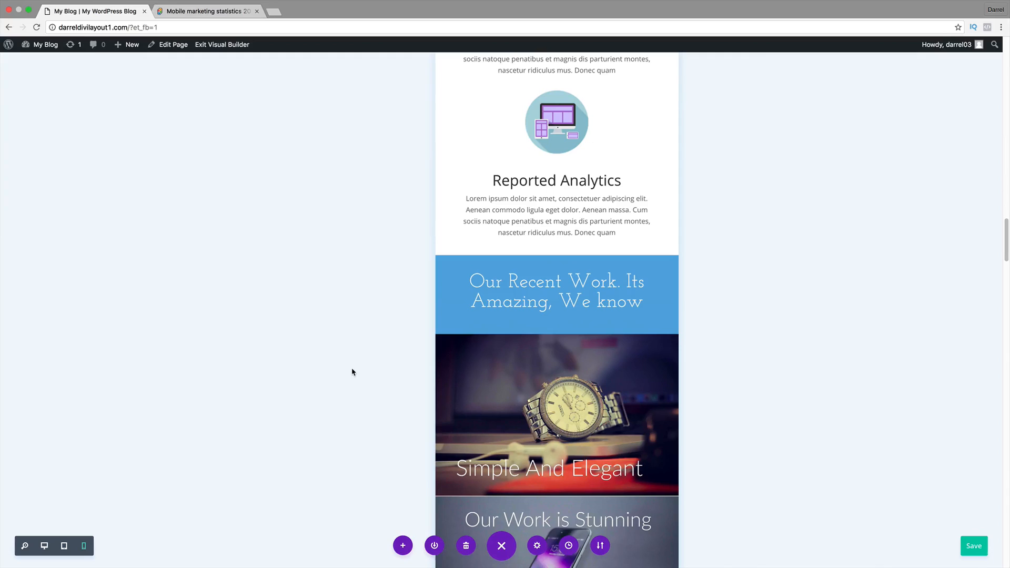
mouse_move(68, 553)
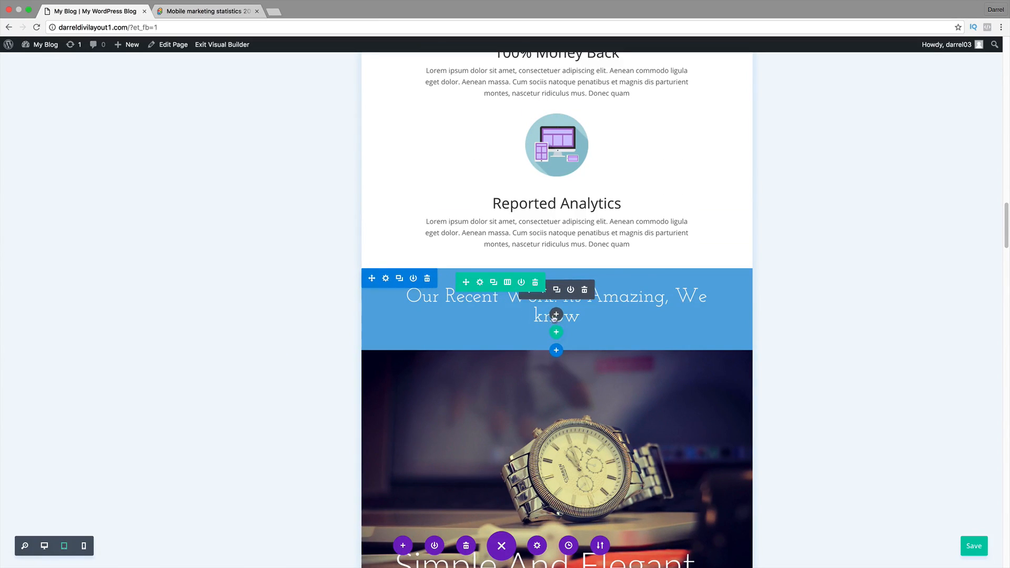
Step: Scroll the tablet-width preview through the portfolio image grid below the Recent Work heading
scroll("down", 3)
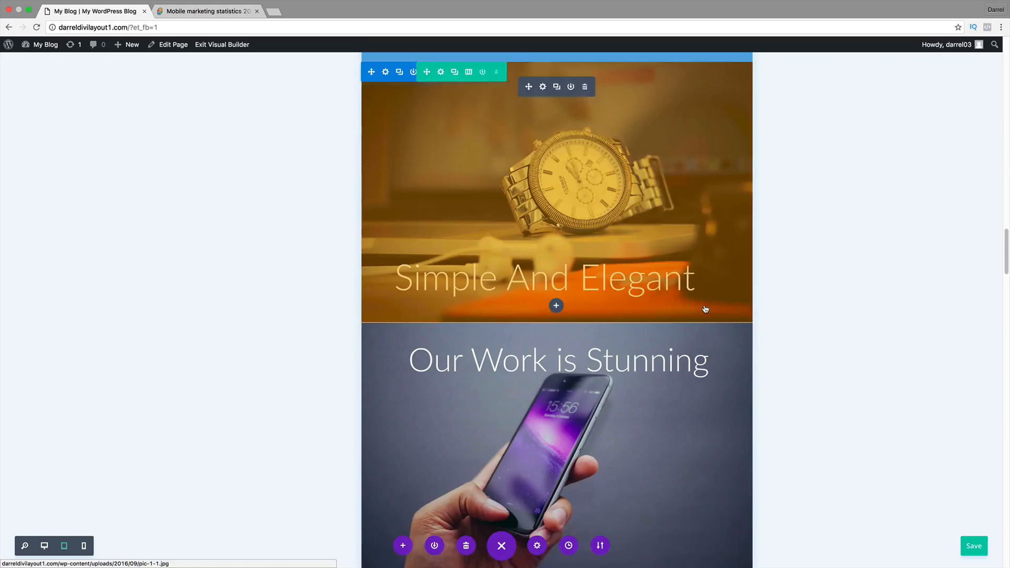
scroll("down", 3)
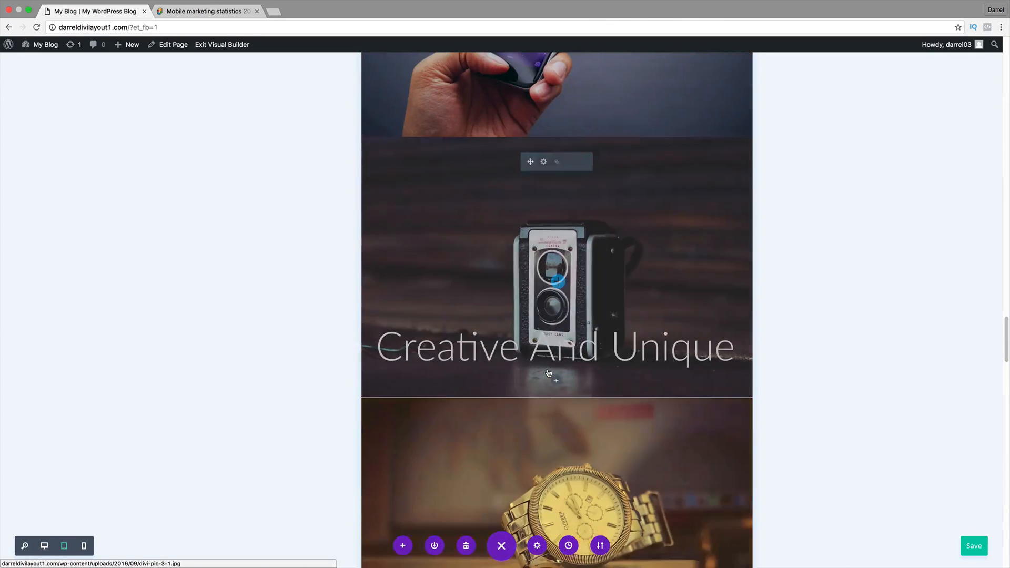
scroll("down", 3)
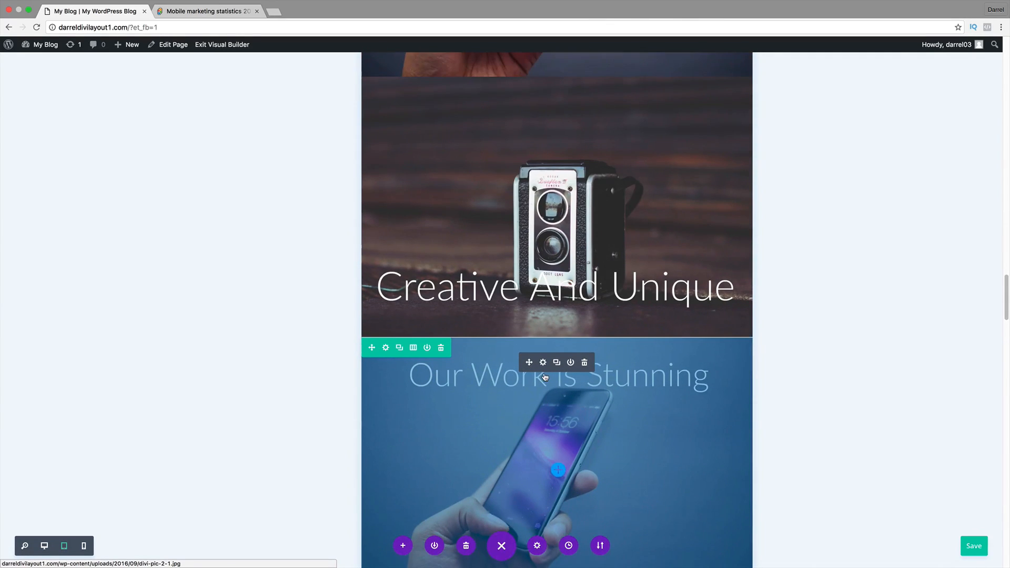
scroll("down", 3)
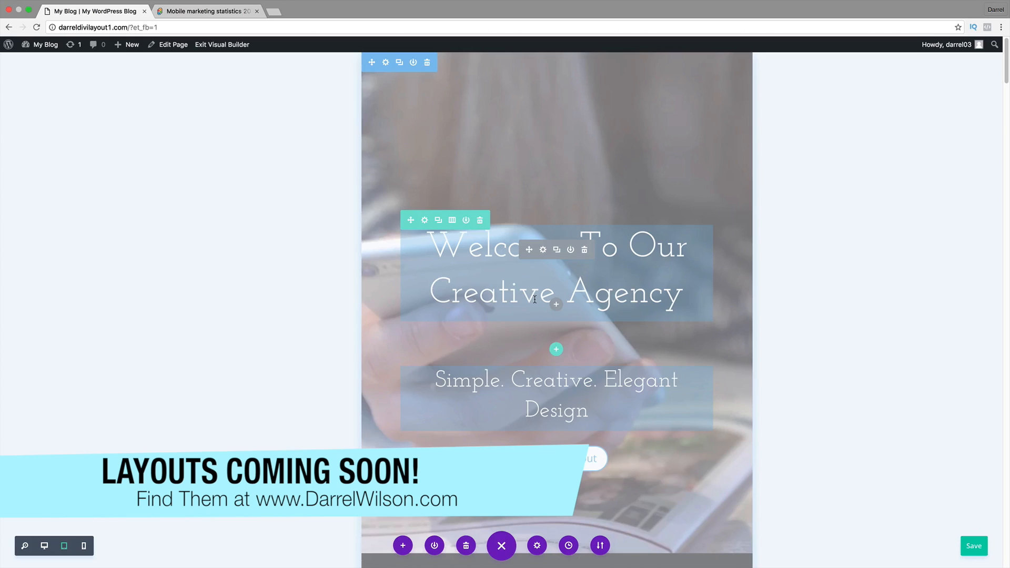
mouse_move(574, 225)
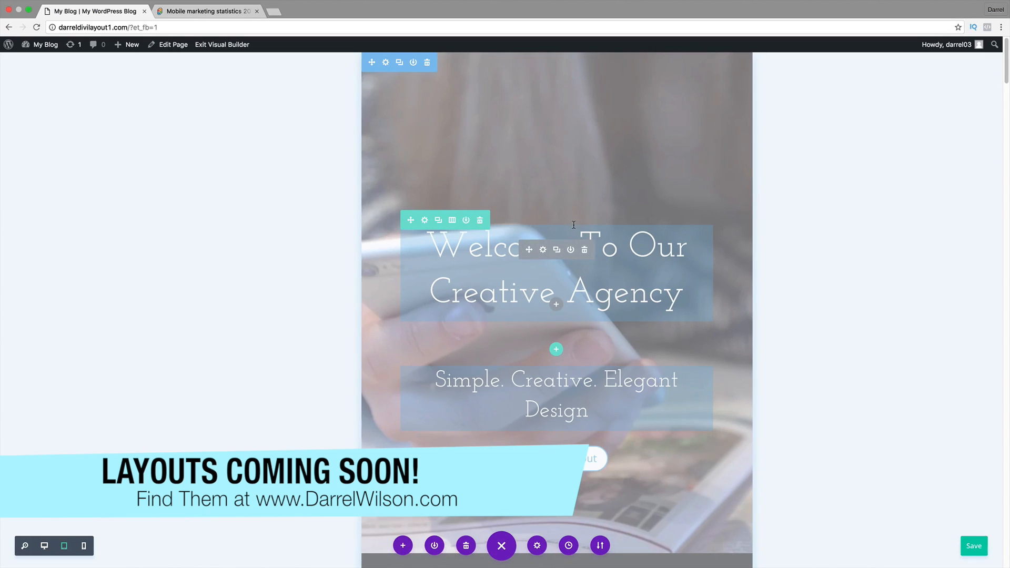